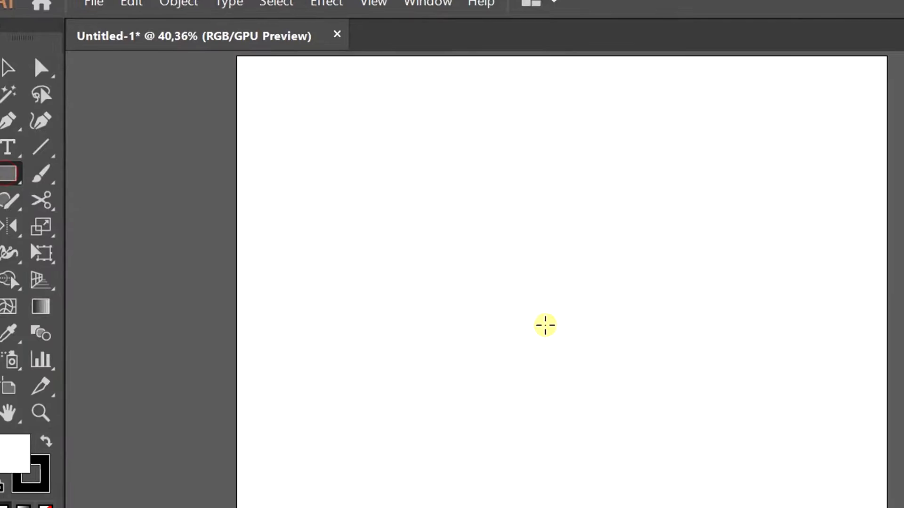
- Create a 200 by 200 pt square and rotate it 45° into a diamond
left_click(545, 326)
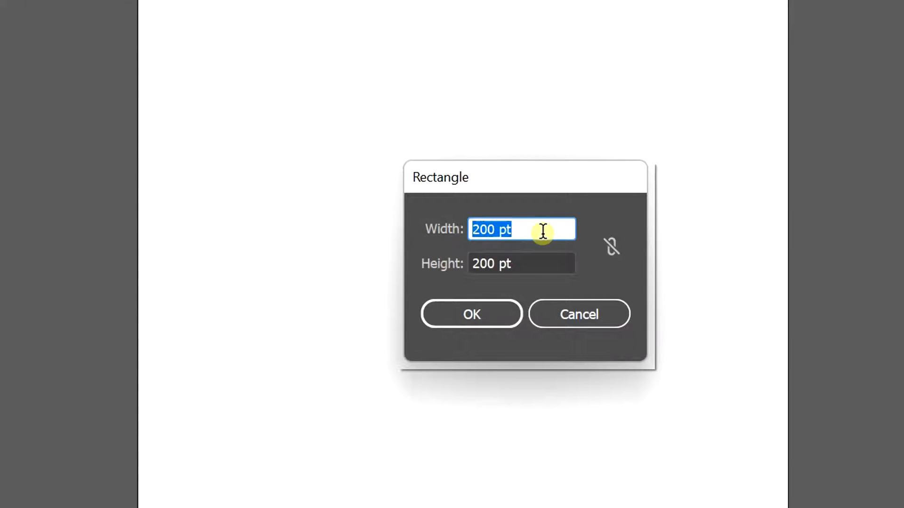
left_click(471, 314)
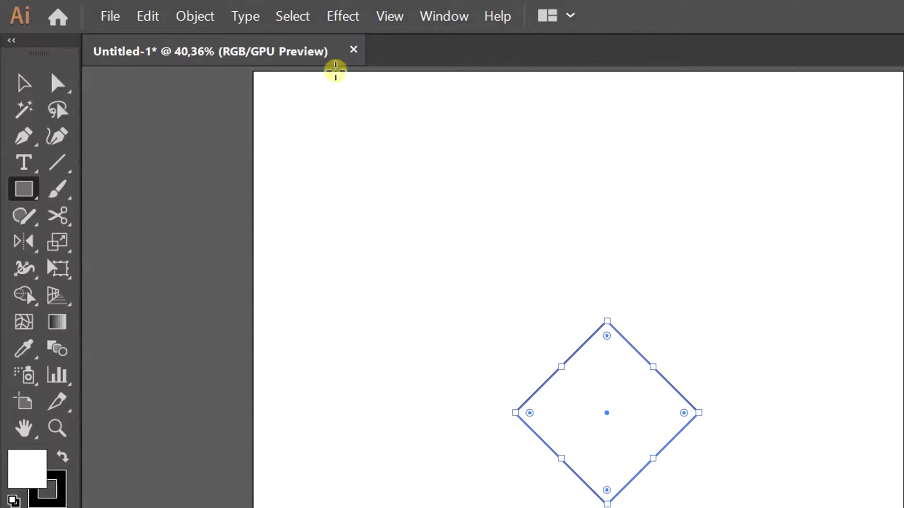
- Apply a -40% Pucker & Bloat effect to the diamond
left_click(342, 15)
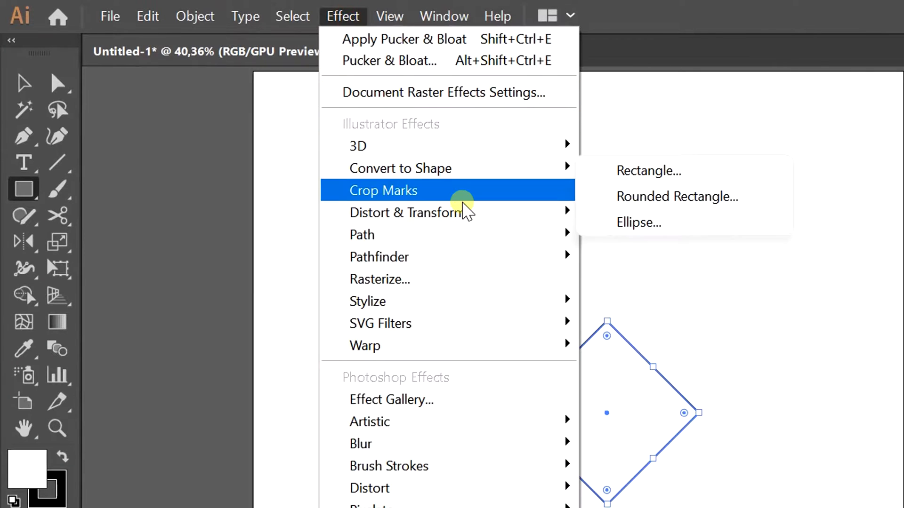
mouse_move(407, 213)
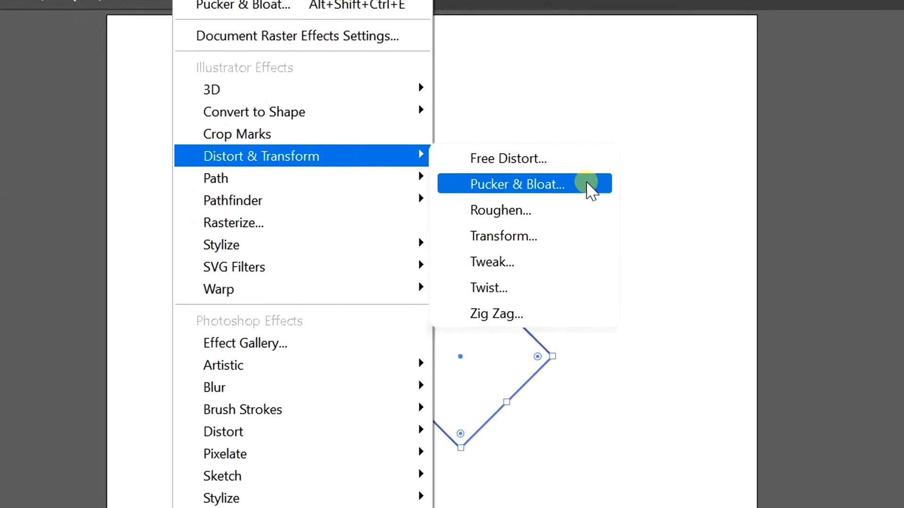
left_click(517, 184)
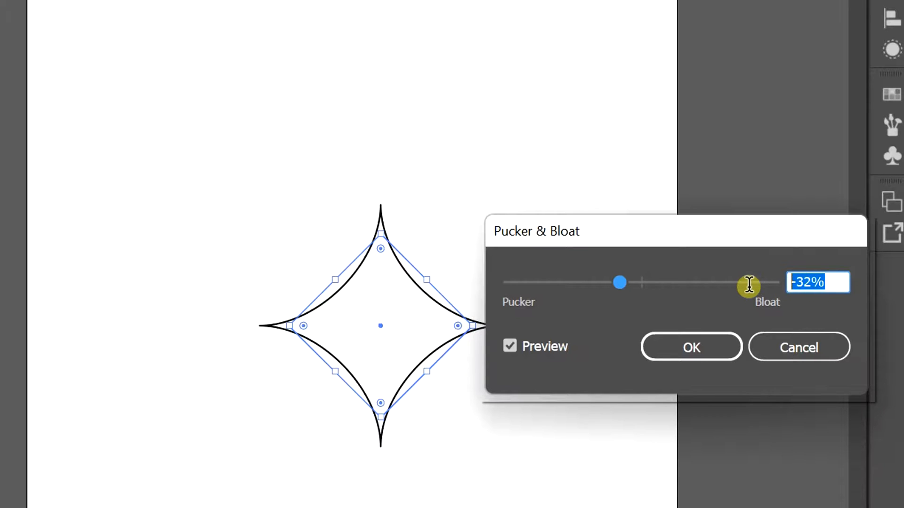
type("-40")
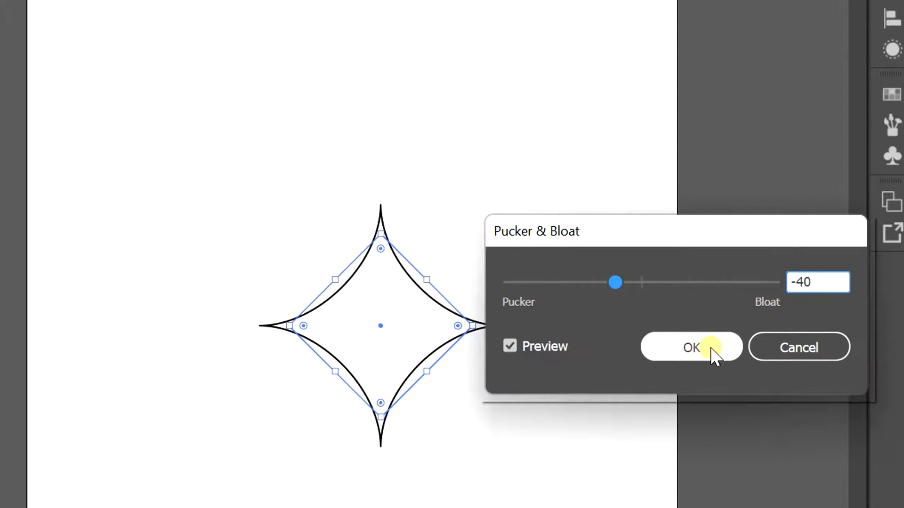
left_click(691, 347)
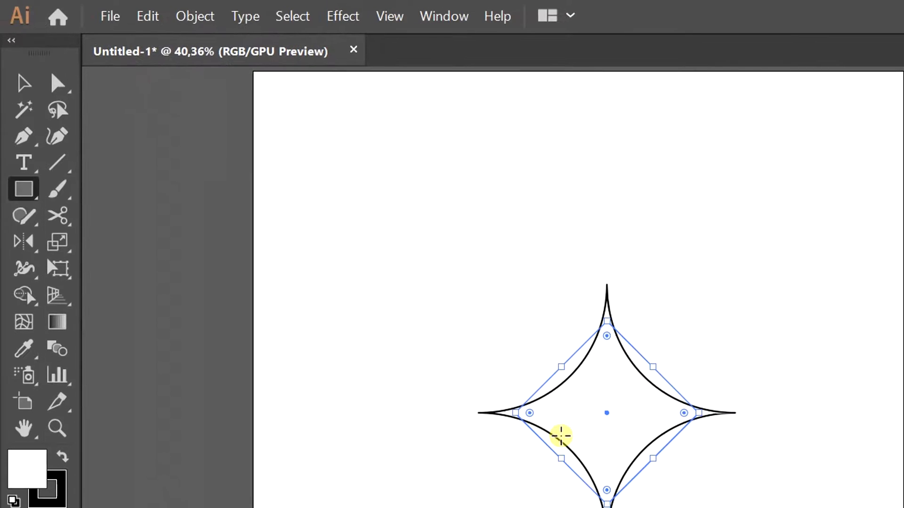
- Expand the star's appearance into a path and ungroup it
left_click(194, 15)
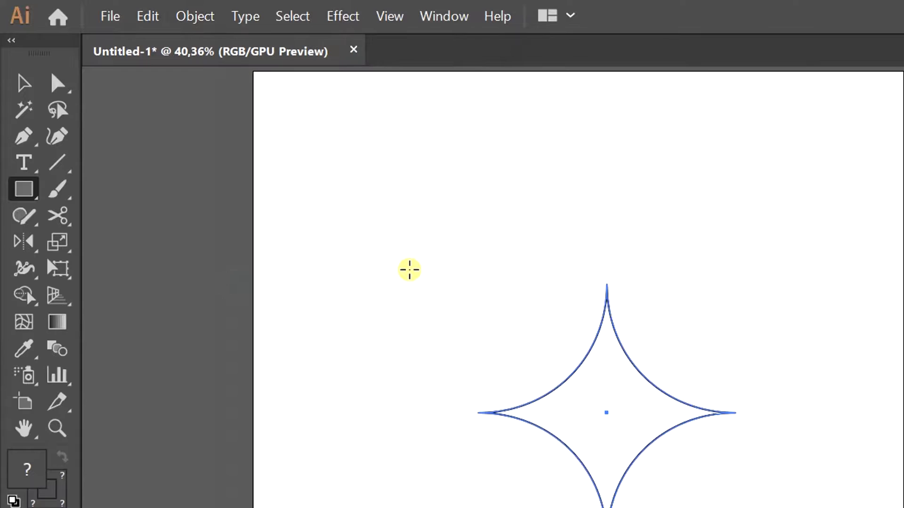
left_click(195, 15)
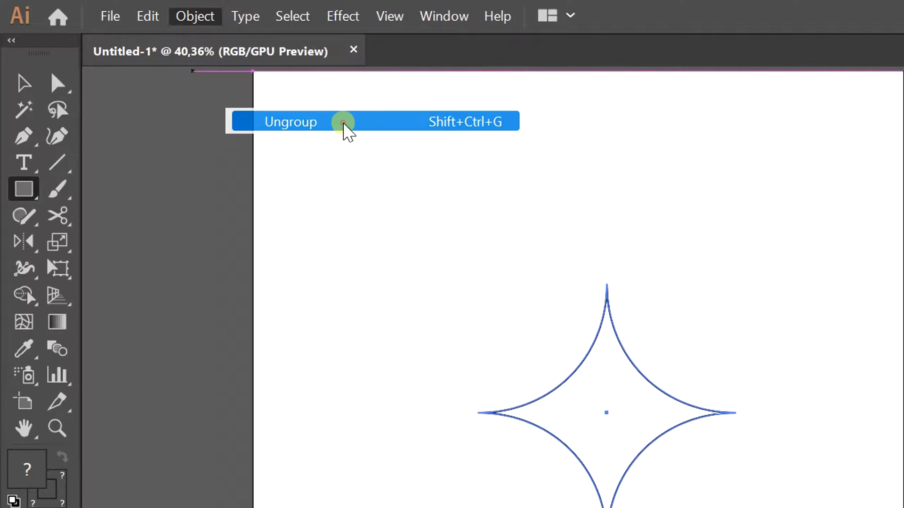
left_click(290, 121)
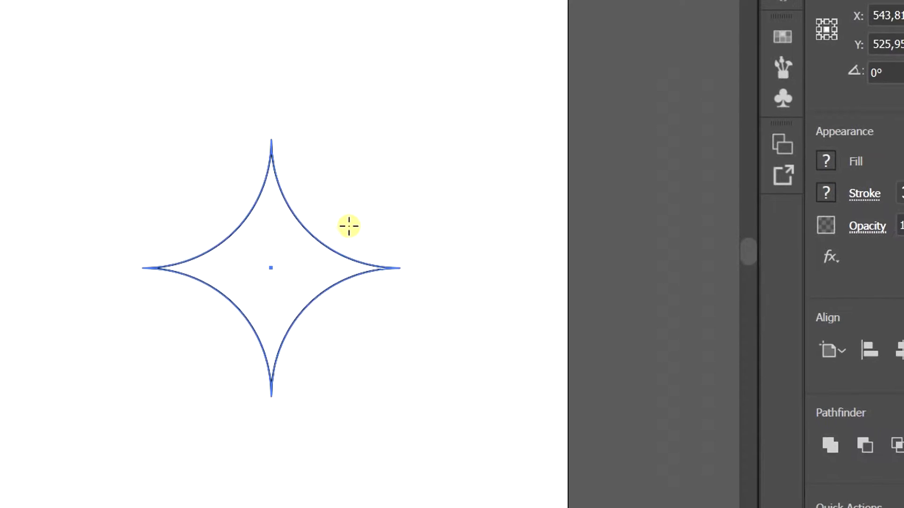
- Set the star's fill to black and its stroke to None
left_click(826, 162)
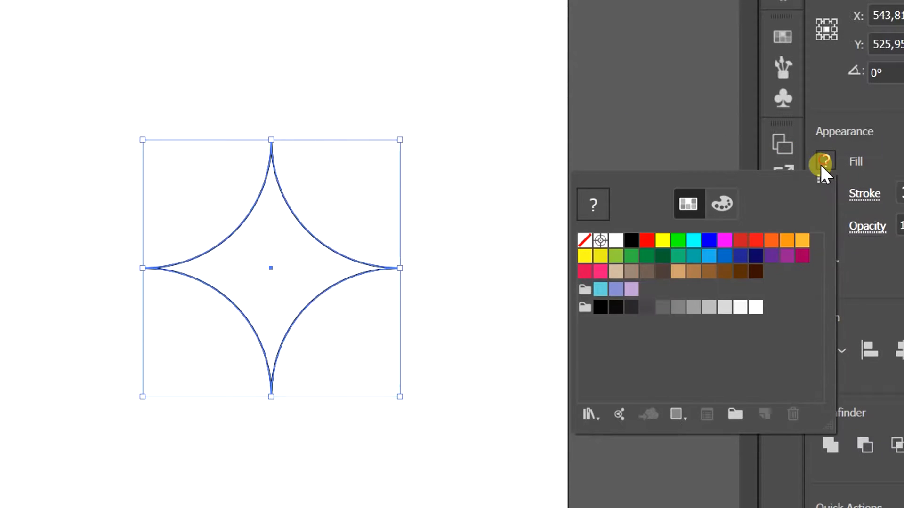
left_click(629, 240)
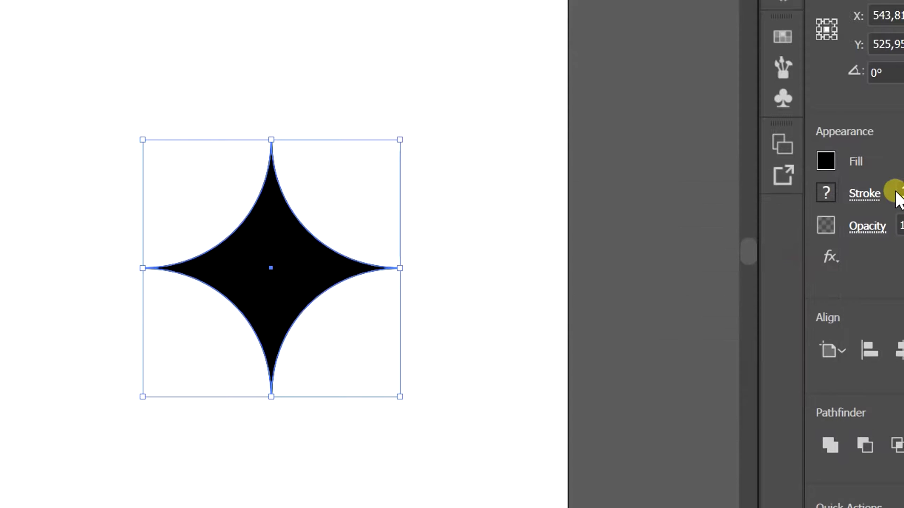
left_click(892, 193)
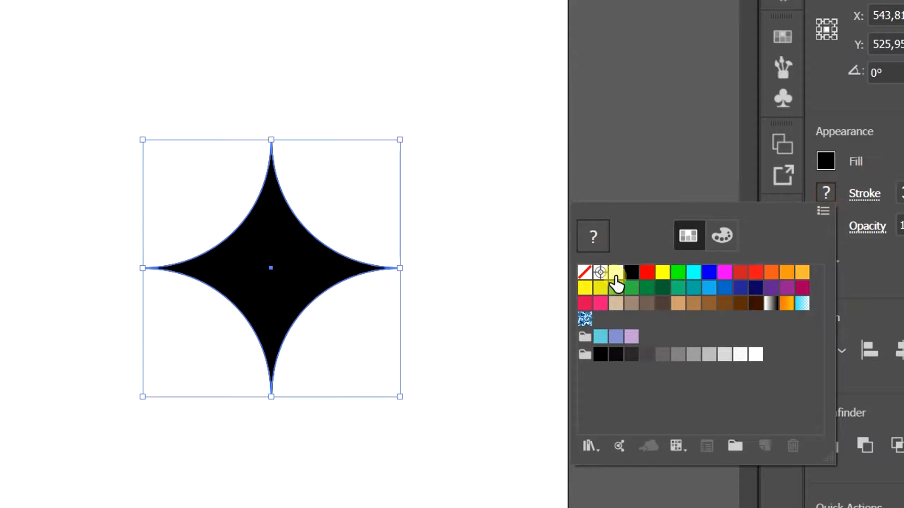
left_click(584, 272)
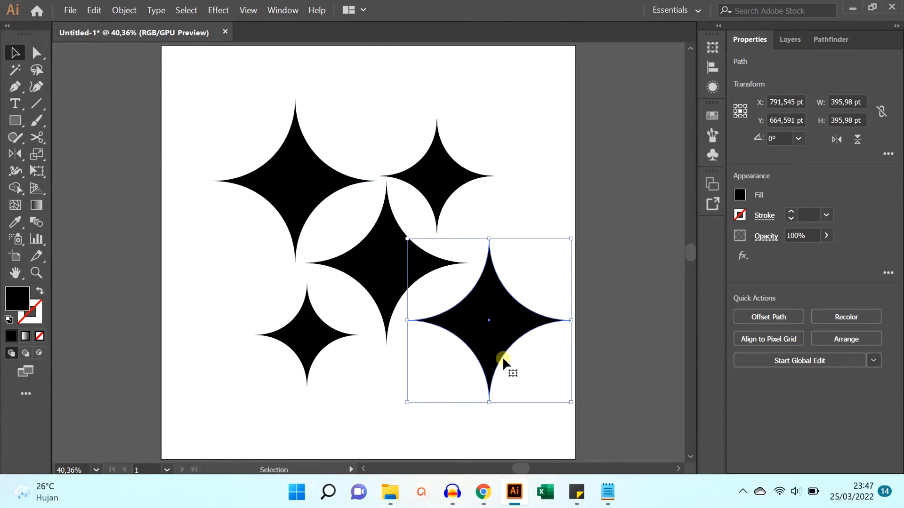
mouse_move(570, 239)
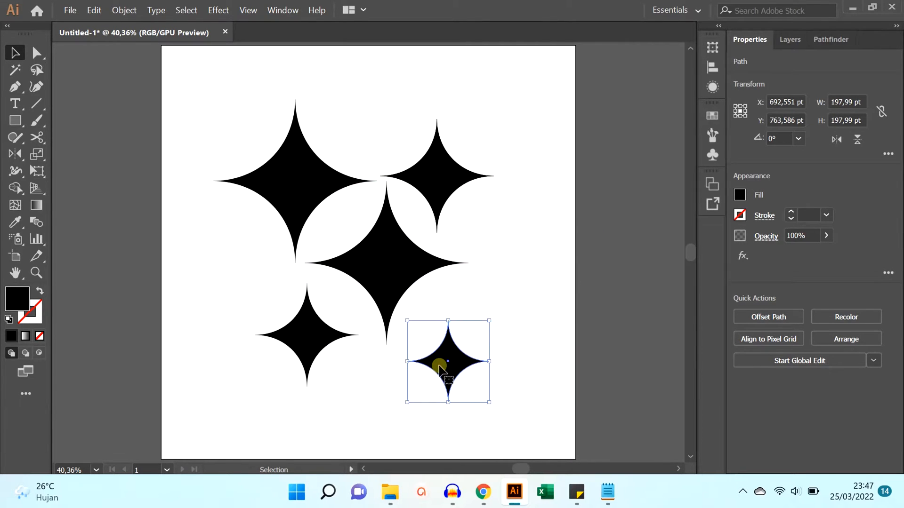
- Deselect everything to view the five black stars of varying sizes
left_click(263, 324)
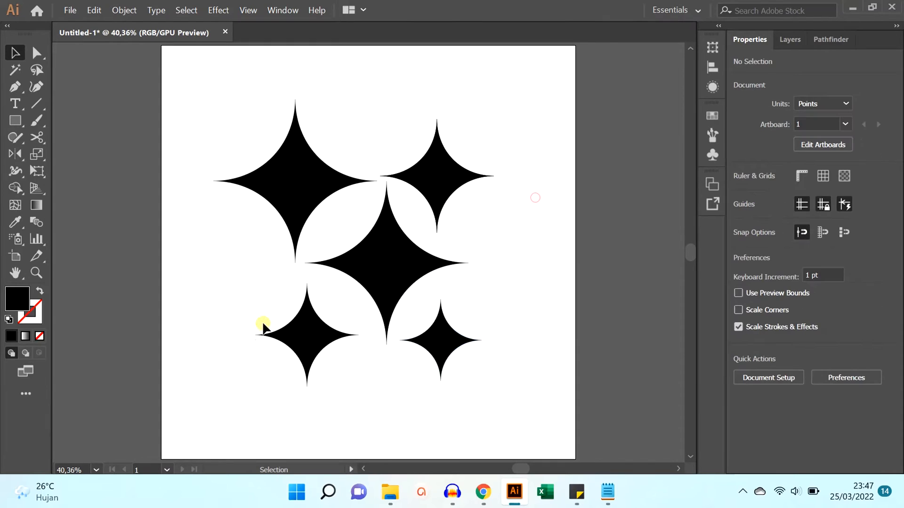